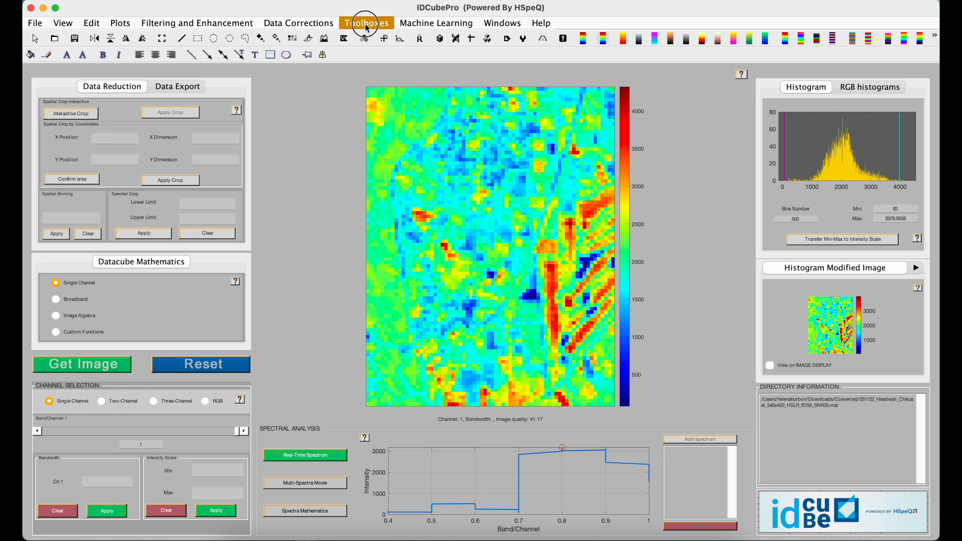
# Step: Launch the MSI/HSI image fusion toolbox from the Toolboxes menu
pyautogui.click(366, 22)
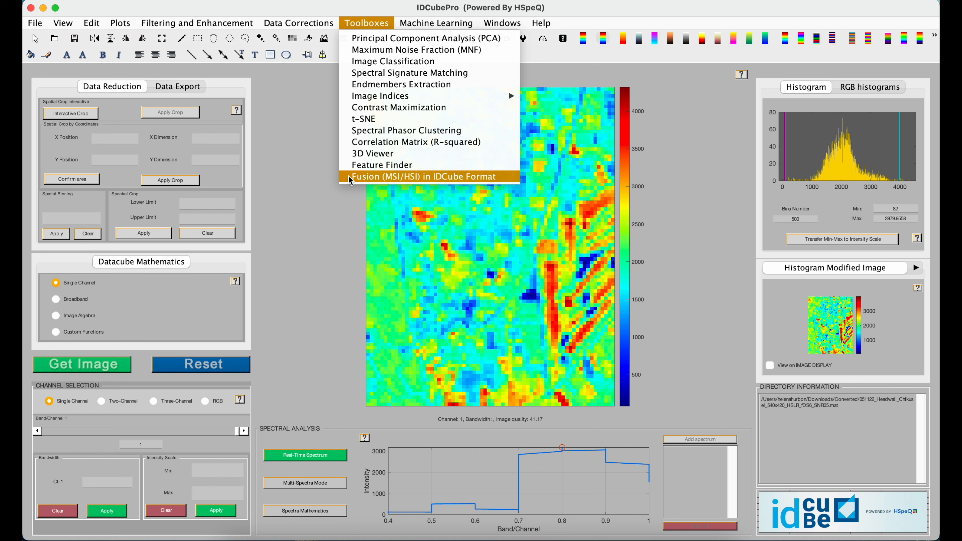
pyautogui.click(423, 177)
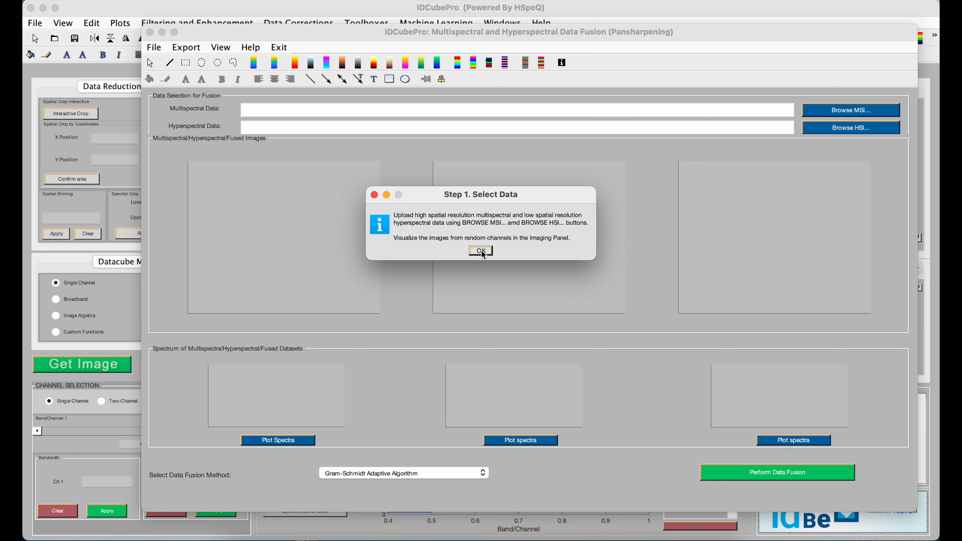
# Step: Load the Chikusei multispectral and hyperspectral files and perform data fusion
pyautogui.click(481, 251)
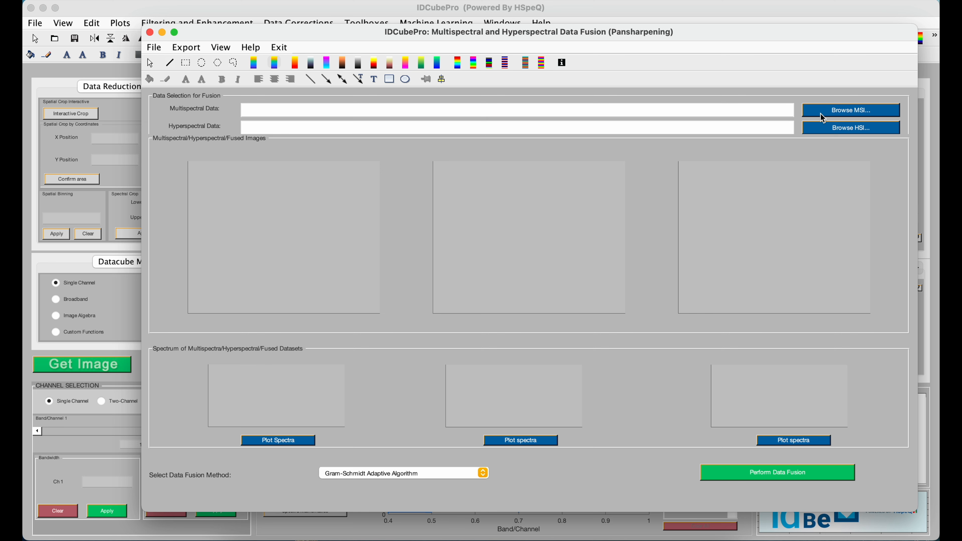
pyautogui.click(850, 110)
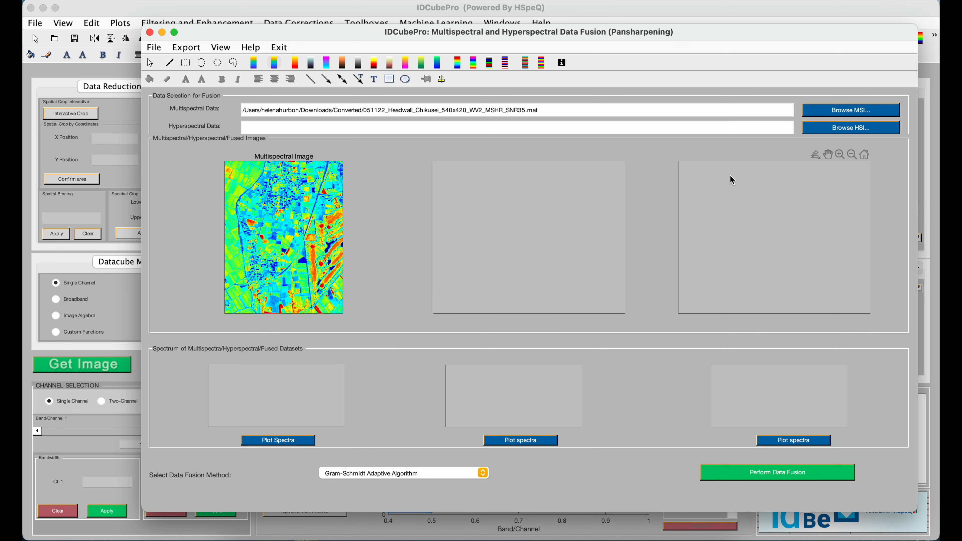
pyautogui.click(850, 126)
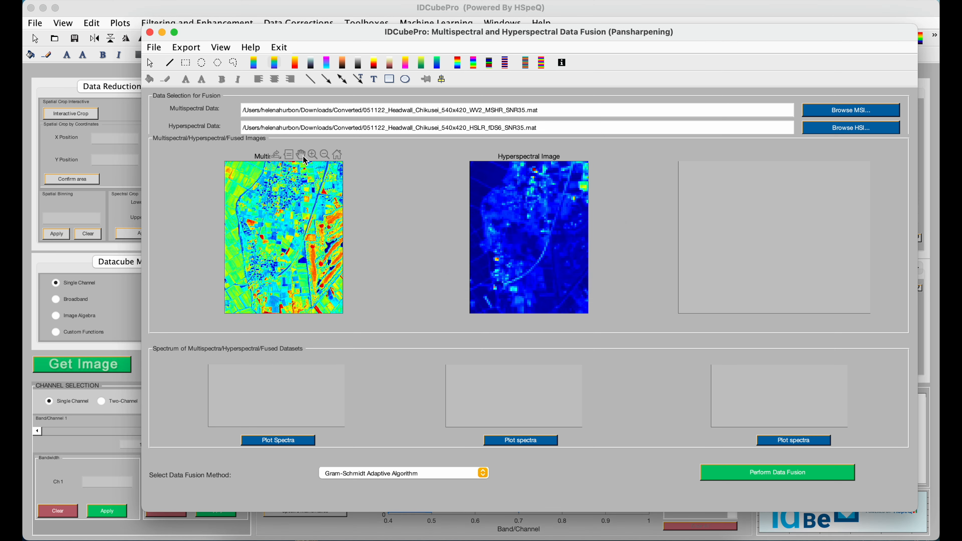
pyautogui.moveTo(524, 245)
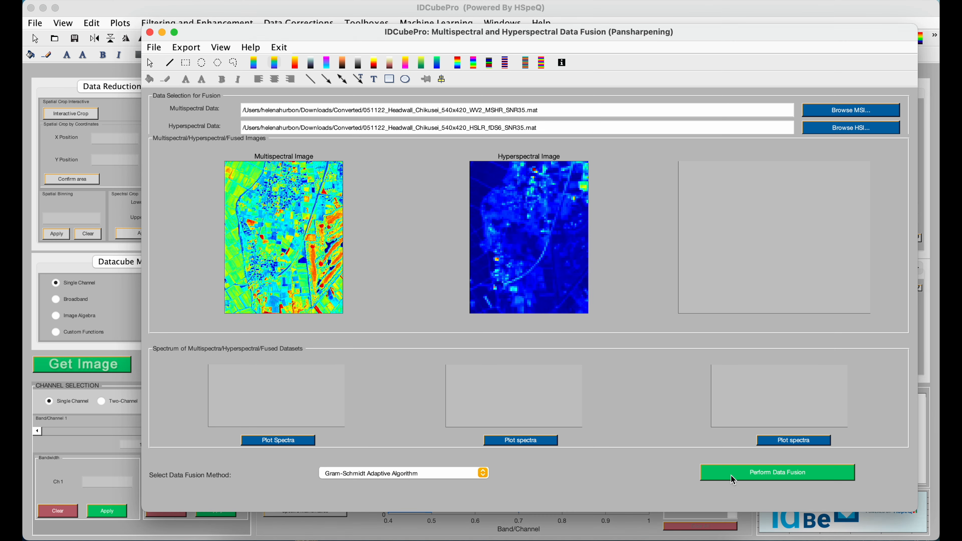
pyautogui.click(776, 472)
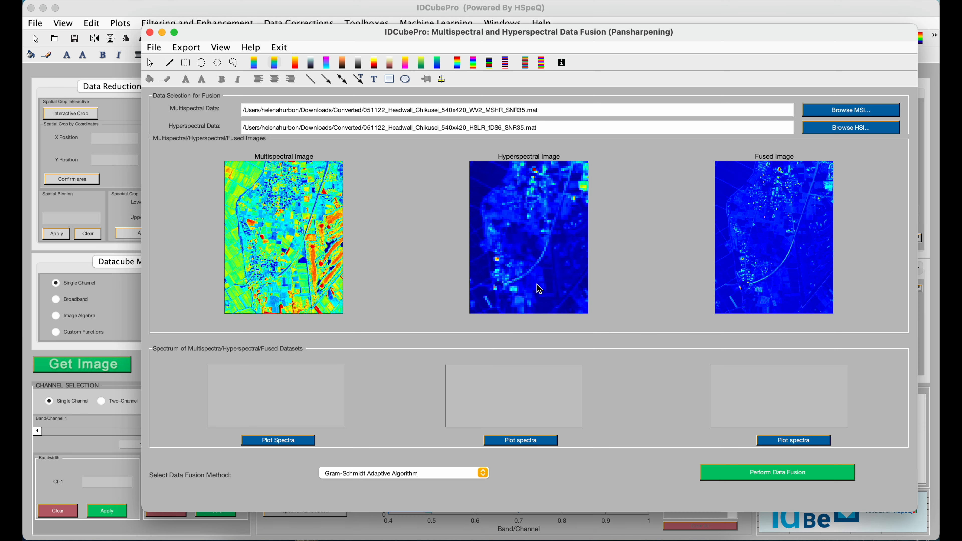
pyautogui.moveTo(278, 446)
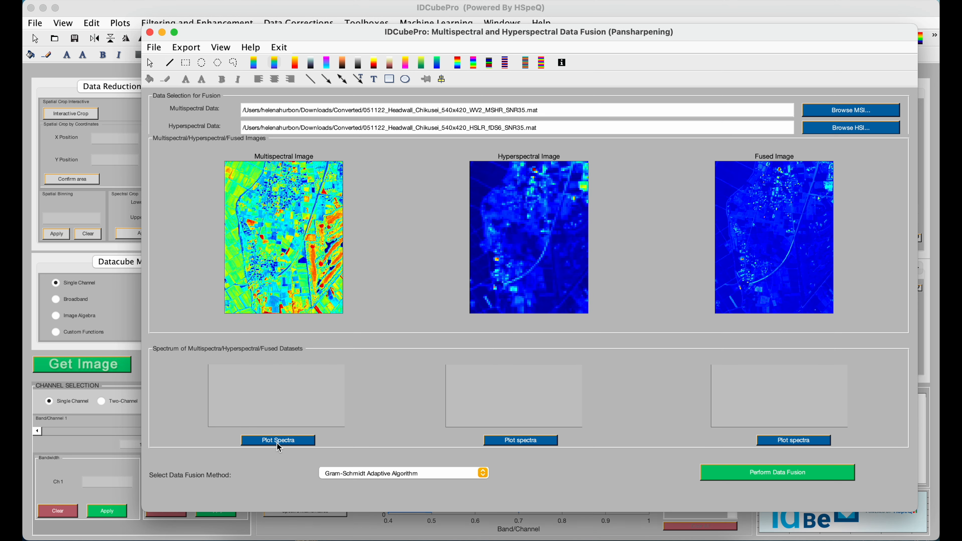
# Step: Plot the multispectral pixel spectrum and view the images in enlarged windows
pyautogui.click(276, 440)
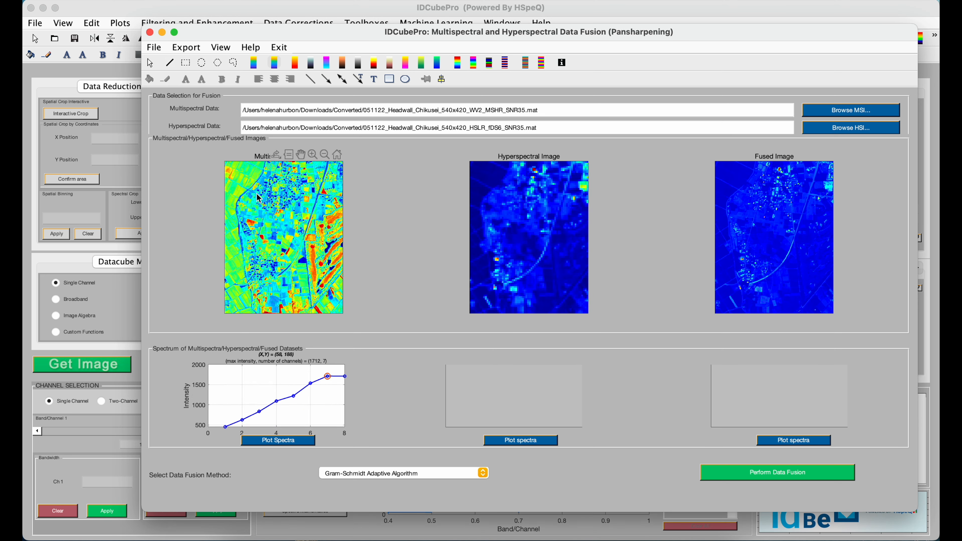
pyautogui.click(310, 211)
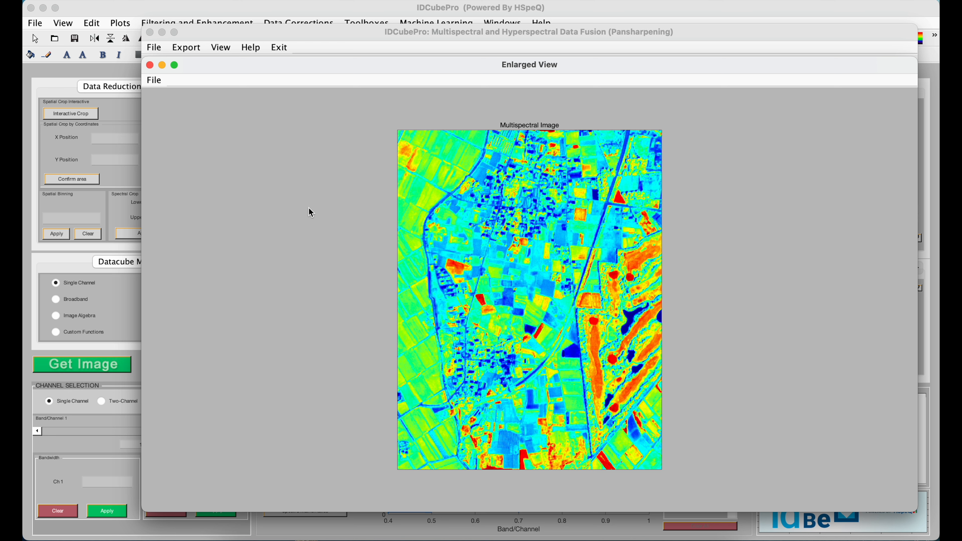
pyautogui.moveTo(203, 129)
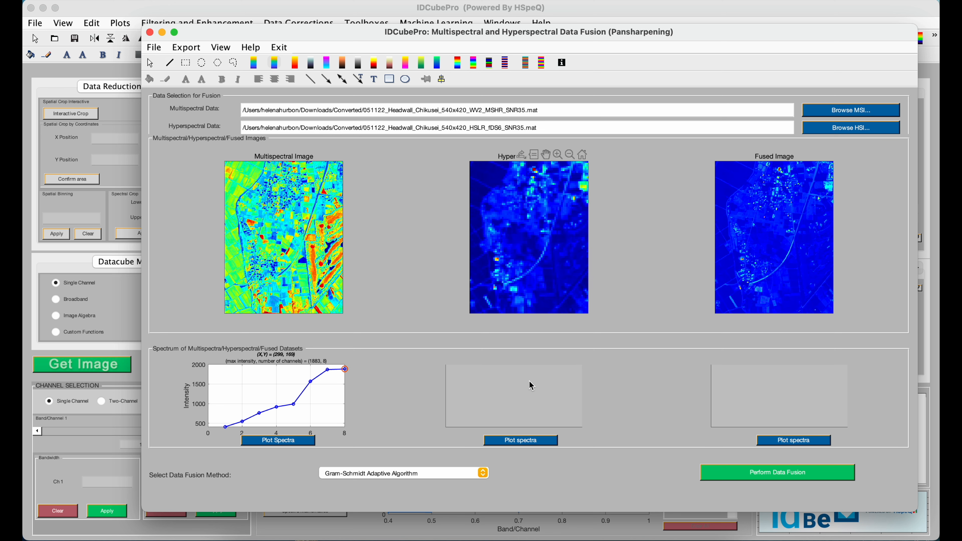
pyautogui.click(548, 246)
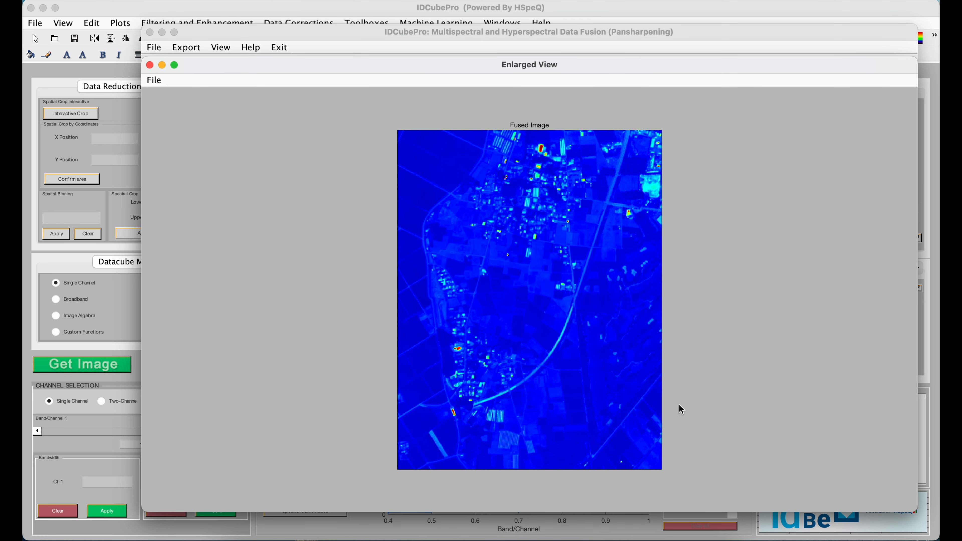
pyautogui.moveTo(705, 342)
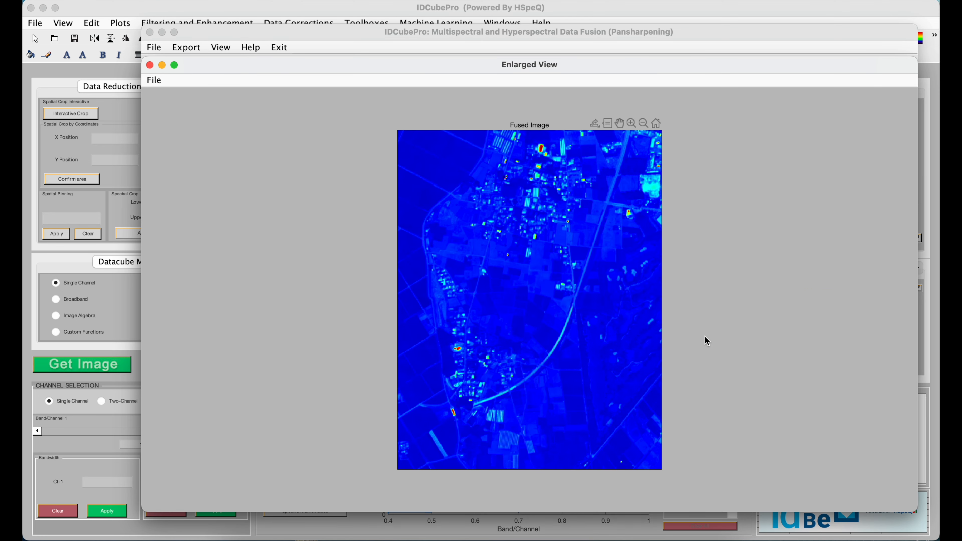
pyautogui.moveTo(478, 421)
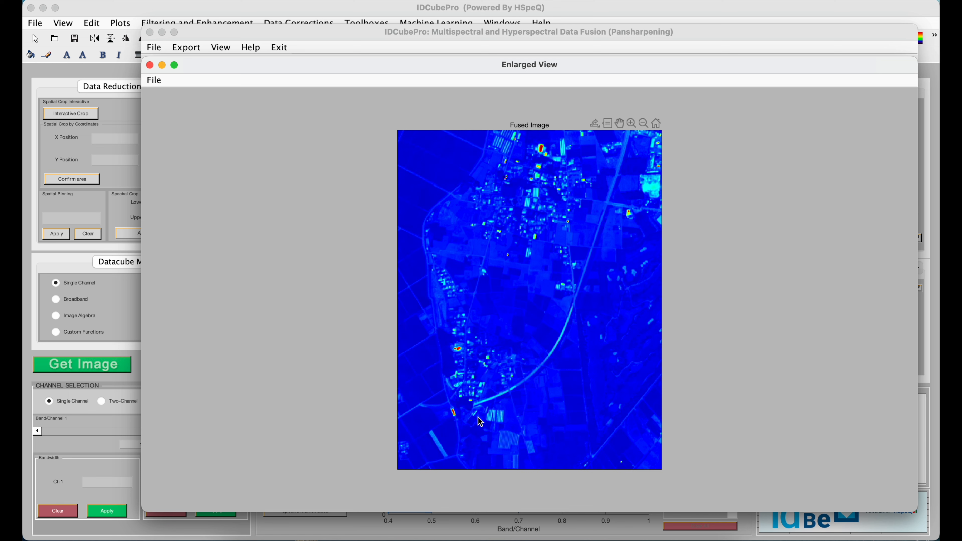
pyautogui.moveTo(153, 72)
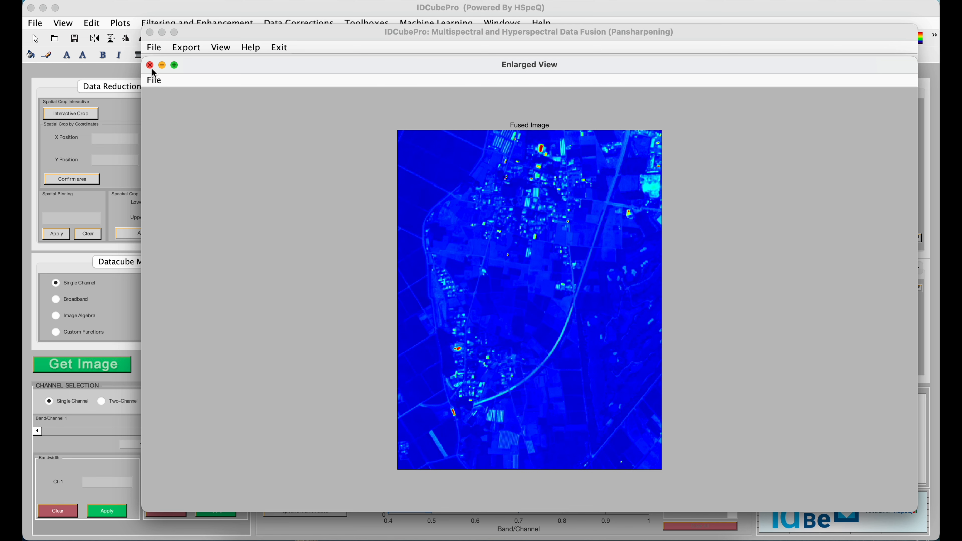
# Step: Close the enlarged fused image view
pyautogui.click(150, 66)
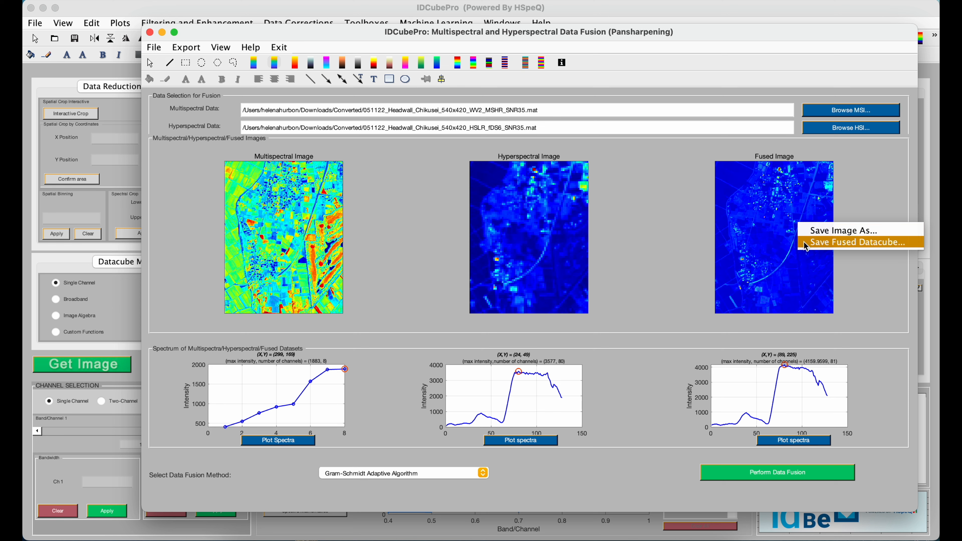
pyautogui.moveTo(675, 245)
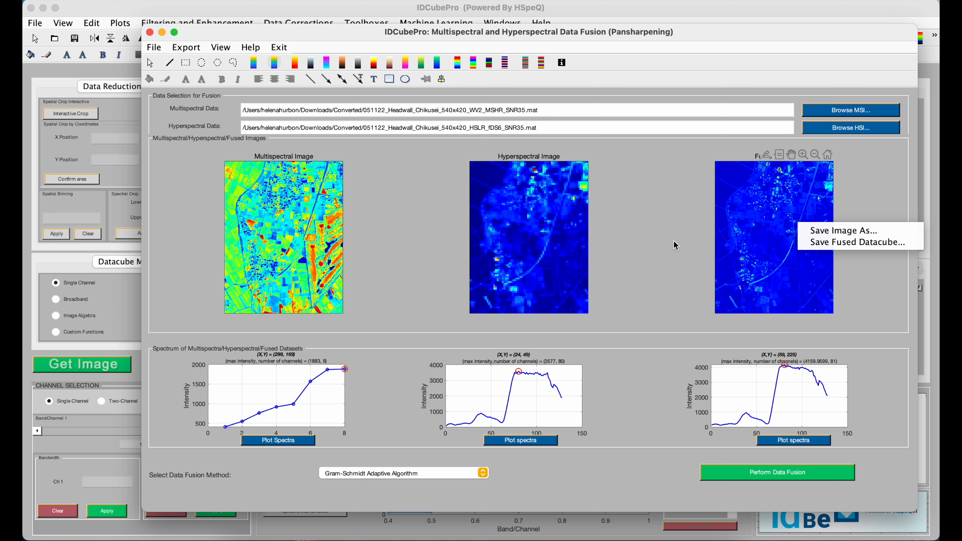